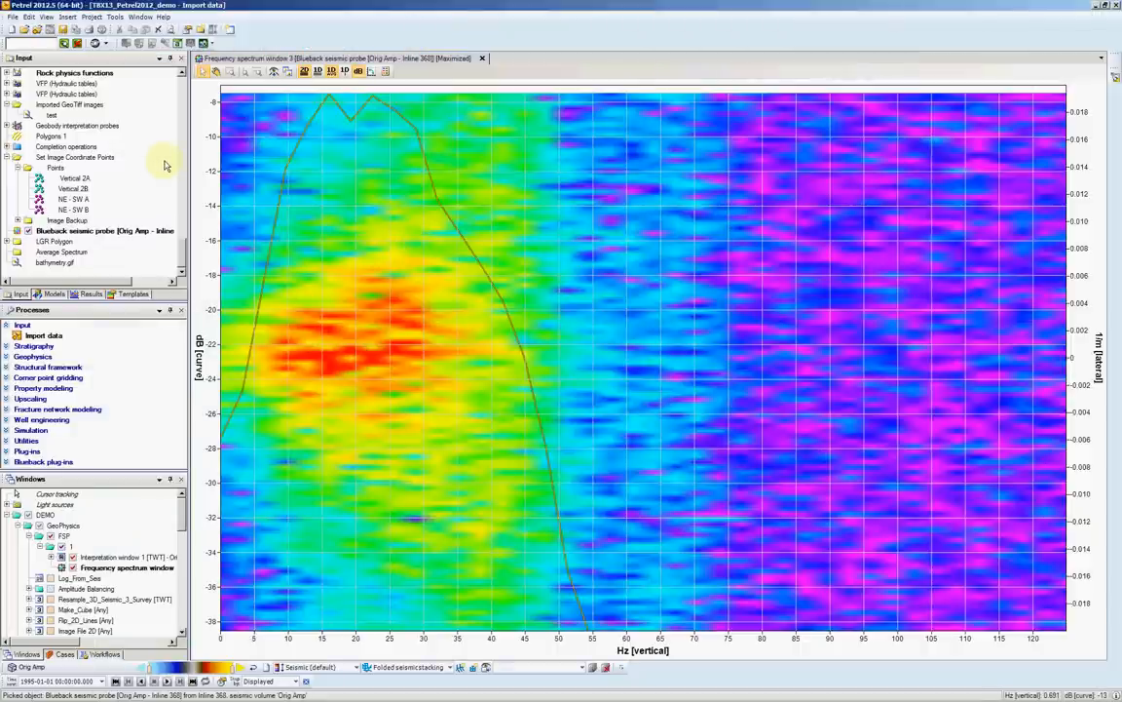
{"action": "mouse_move", "coordinate": [124, 98]}
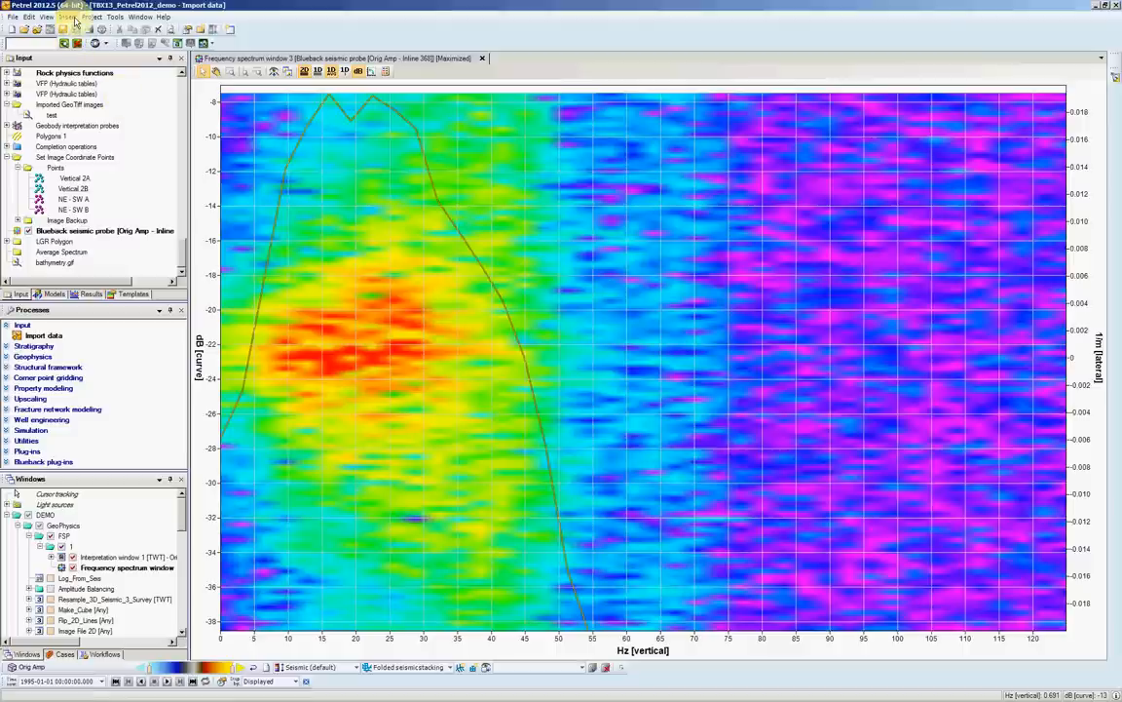
- Create a new Blueback GDI investigation from the Insert menu
{"action": "left_click", "coordinate": [69, 18]}
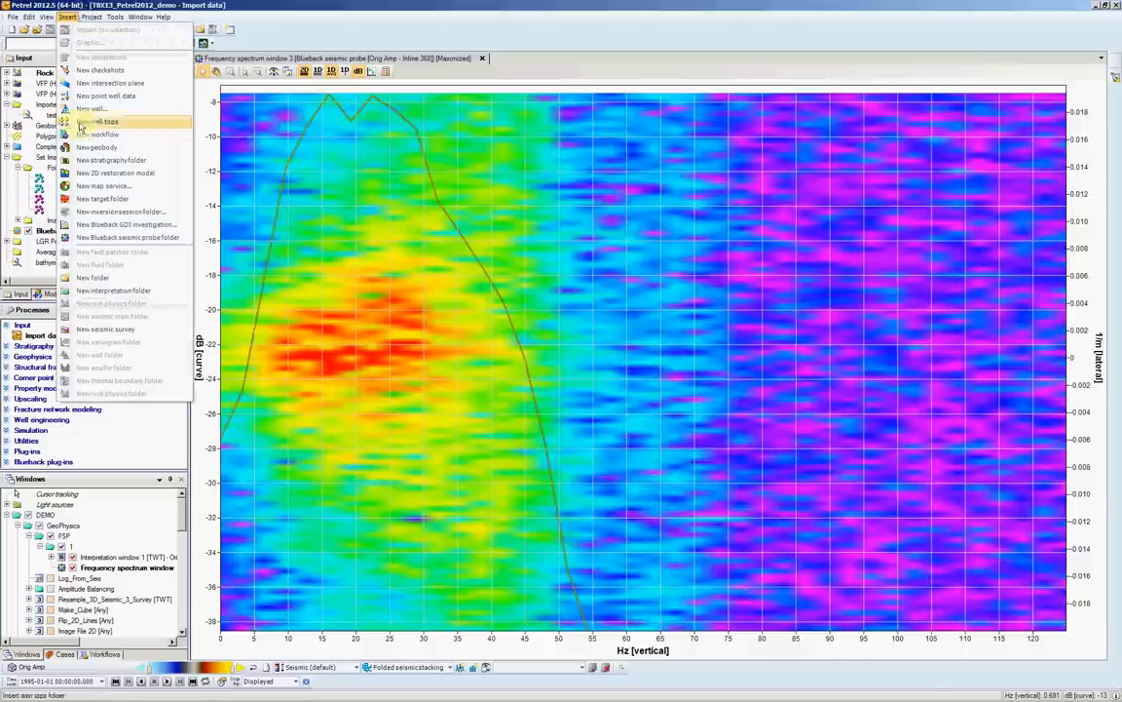
{"action": "mouse_move", "coordinate": [127, 224]}
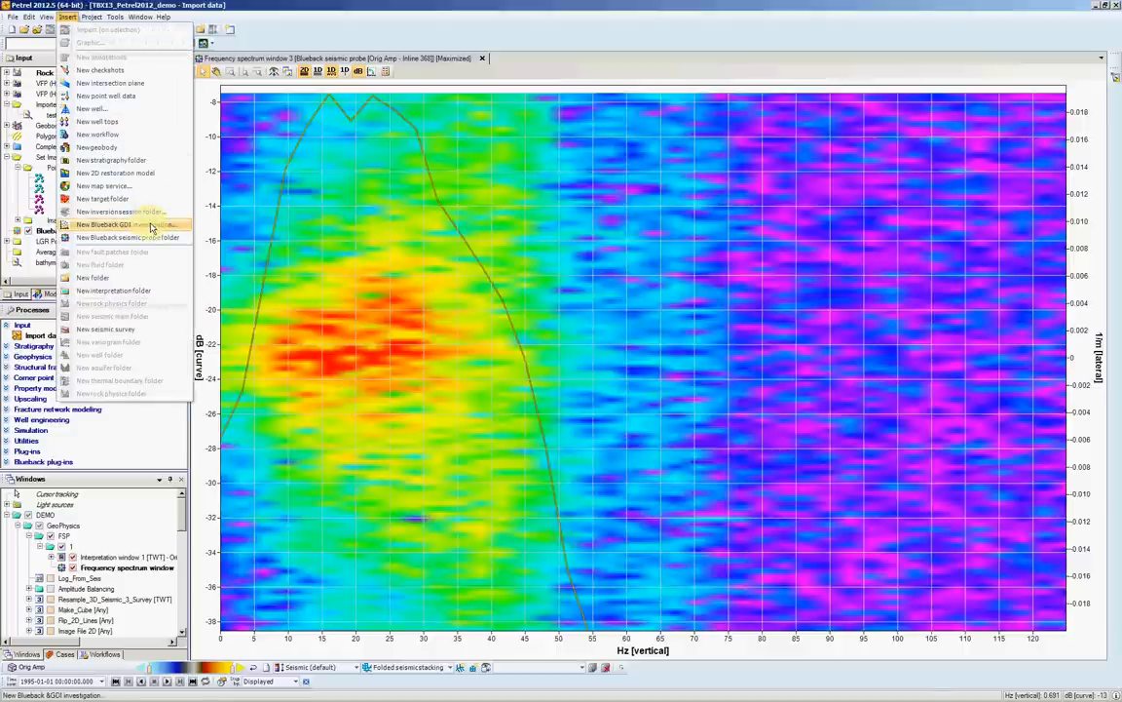
{"action": "left_click", "coordinate": [127, 237]}
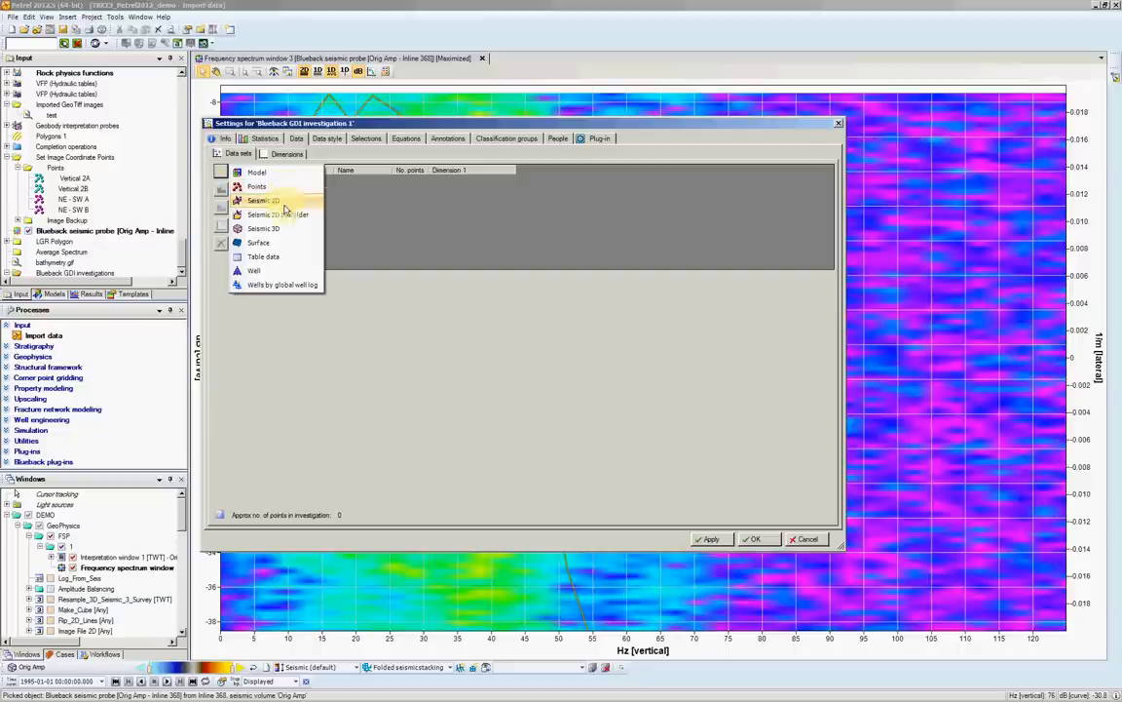
{"action": "mouse_move", "coordinate": [283, 271]}
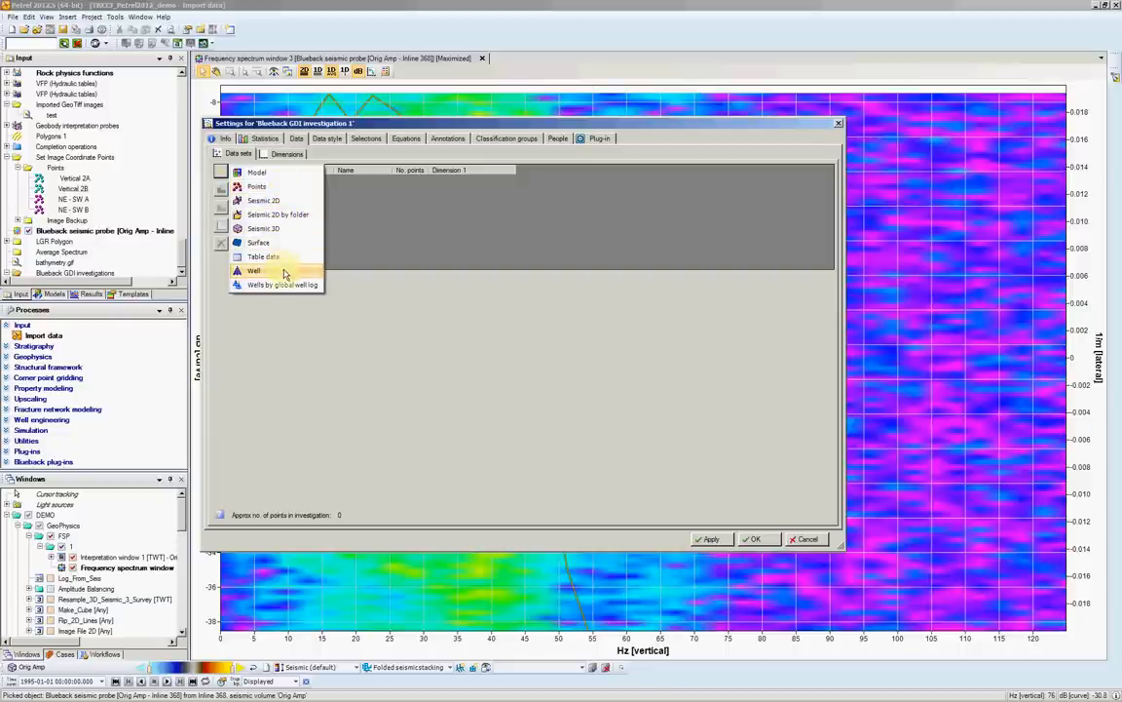
{"action": "mouse_move", "coordinate": [288, 283]}
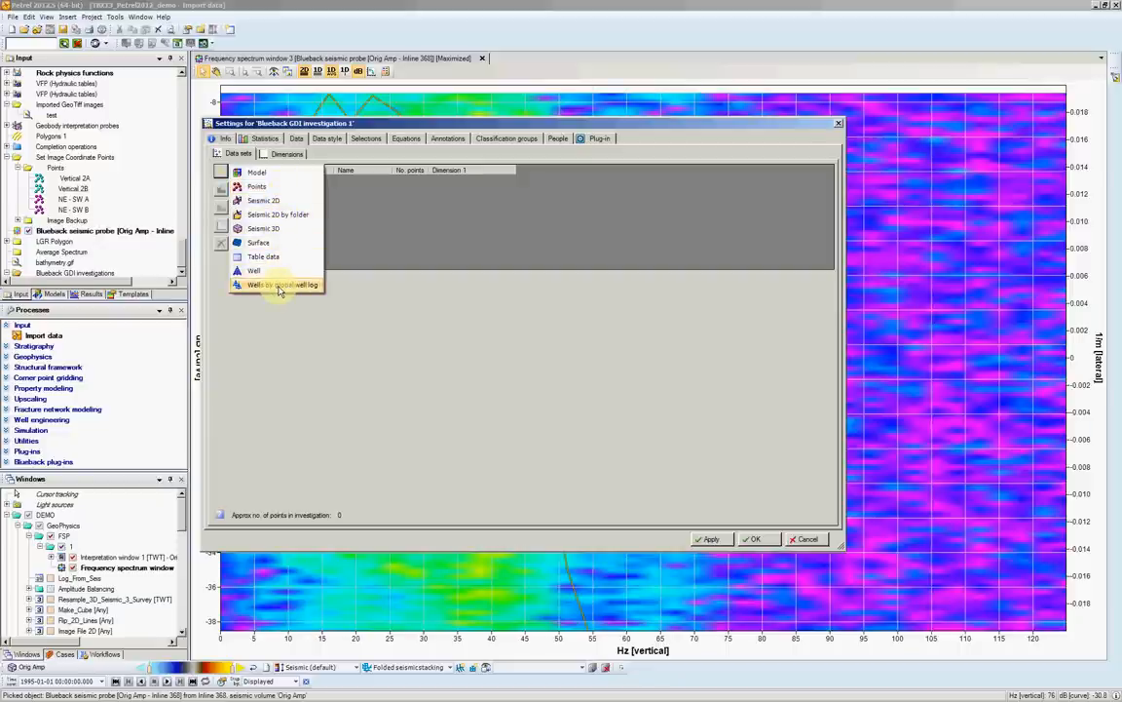
- Add a 'Wells by global well log' data set and assign wells C2–C6 to it
{"action": "left_click", "coordinate": [282, 284]}
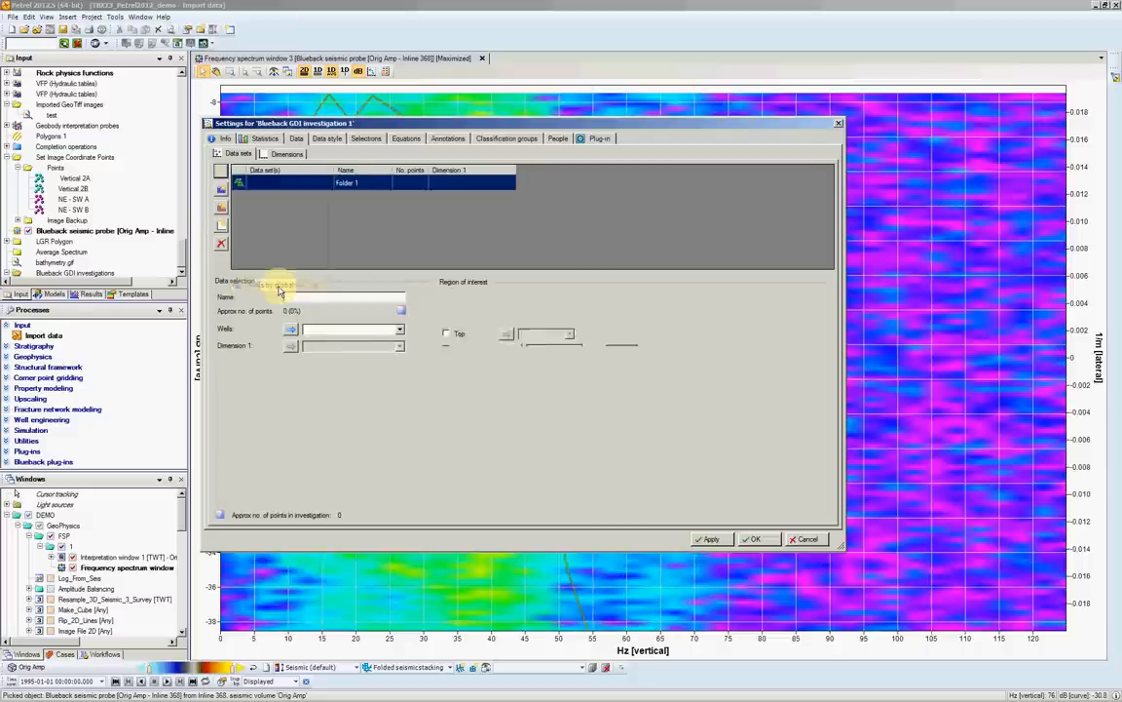
{"action": "left_click", "coordinate": [346, 182]}
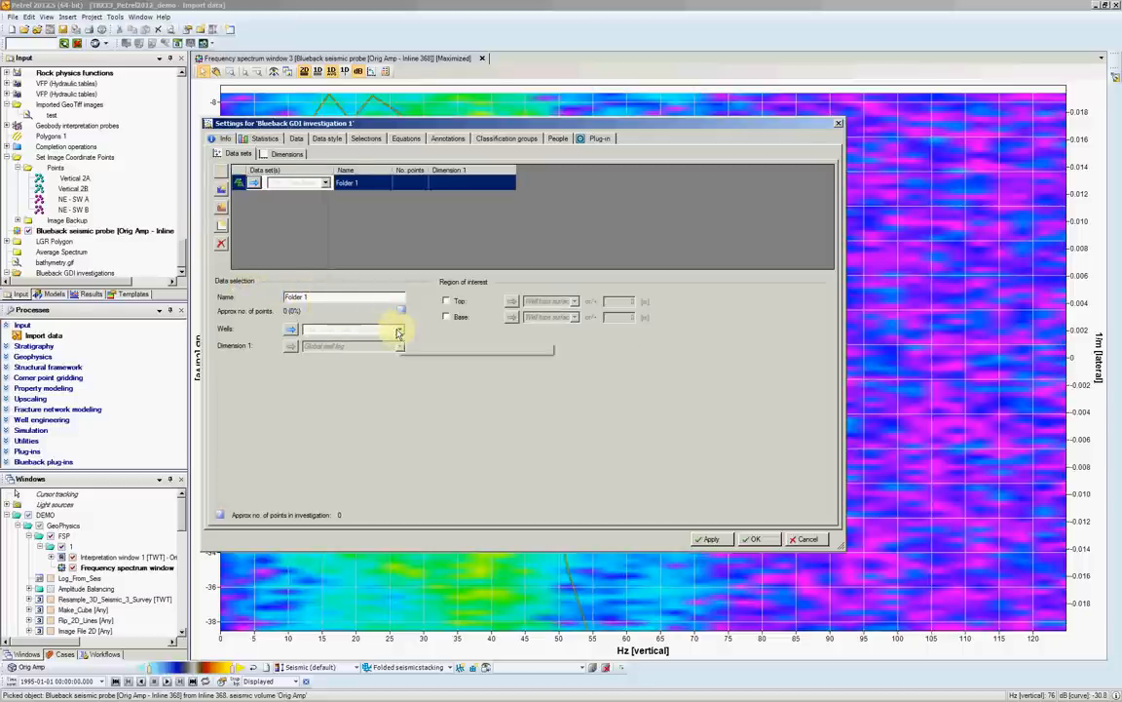
{"action": "mouse_move", "coordinate": [399, 333]}
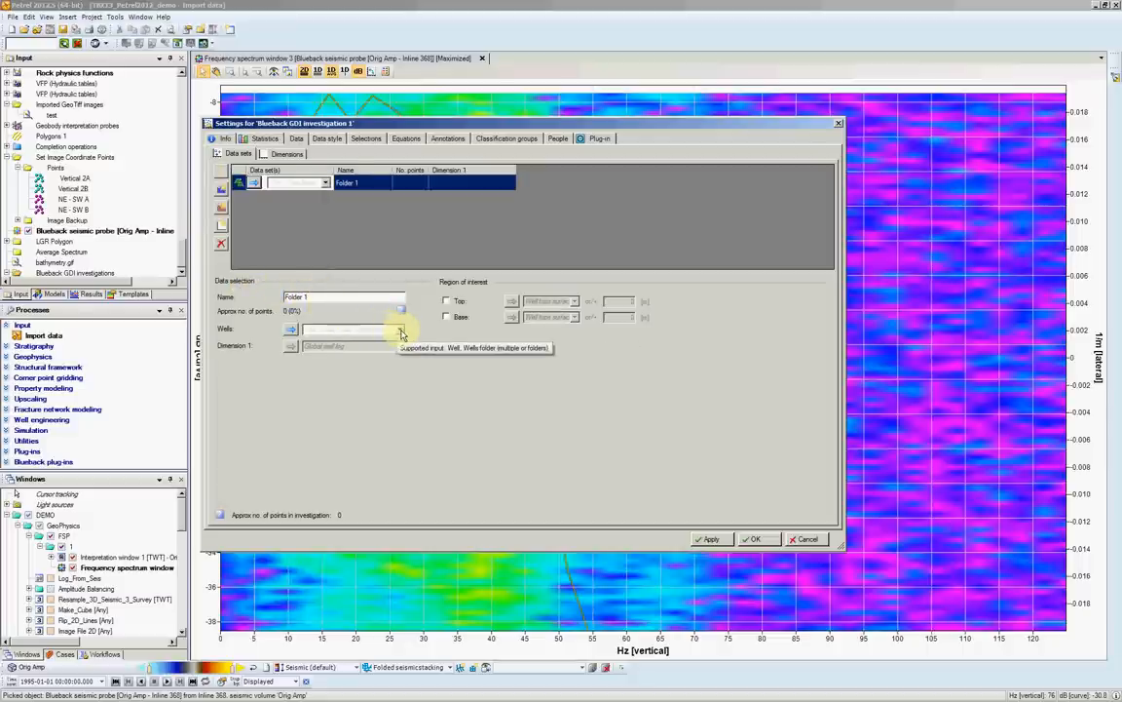
{"action": "left_click", "coordinate": [400, 329]}
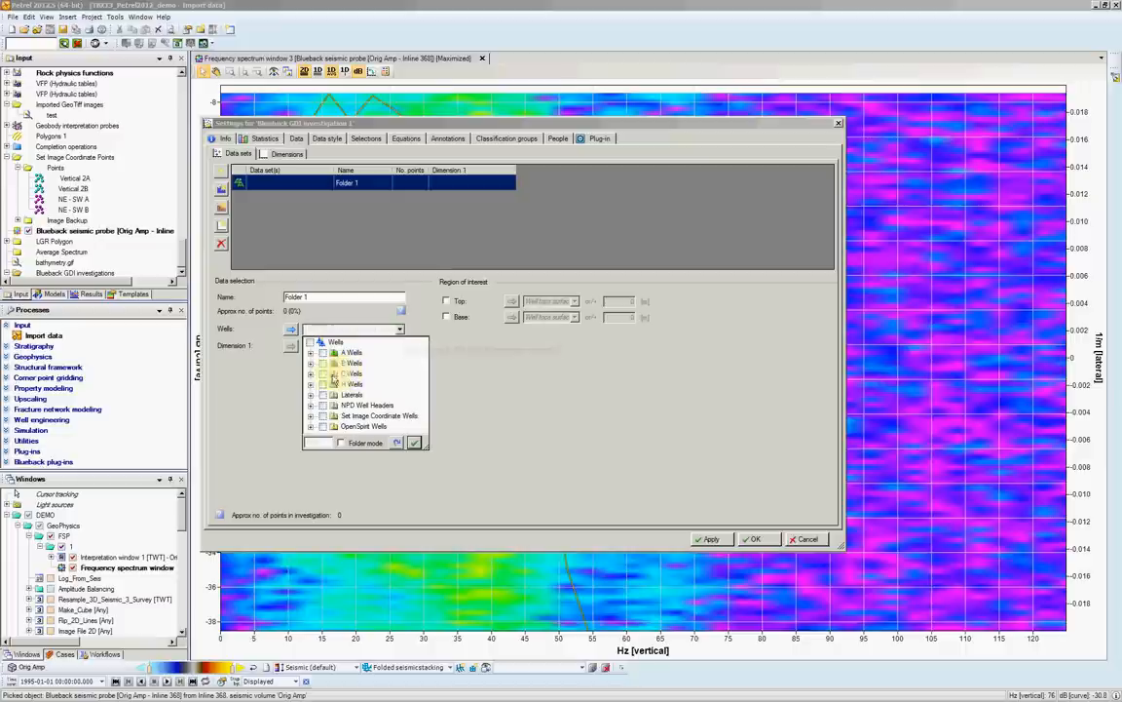
{"action": "left_click", "coordinate": [311, 373]}
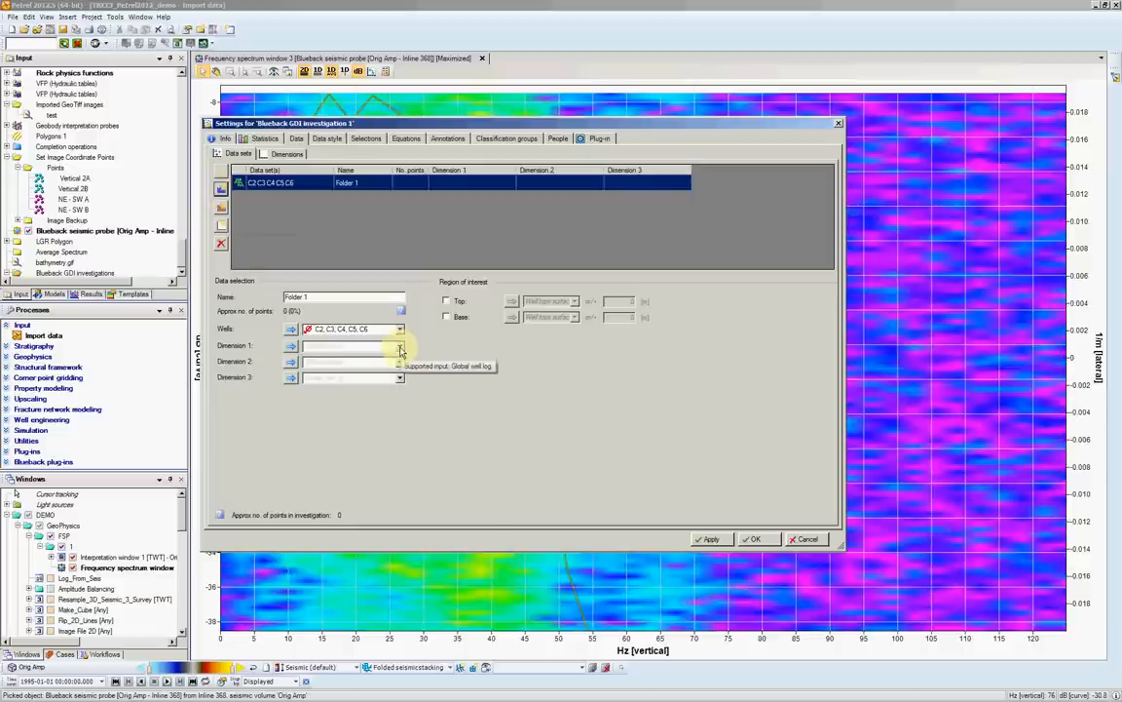
- Set dimensions to Perm, Porosity, NetGros and Gamma, with Fluvial facies as Discrete 1
{"action": "left_click", "coordinate": [398, 346]}
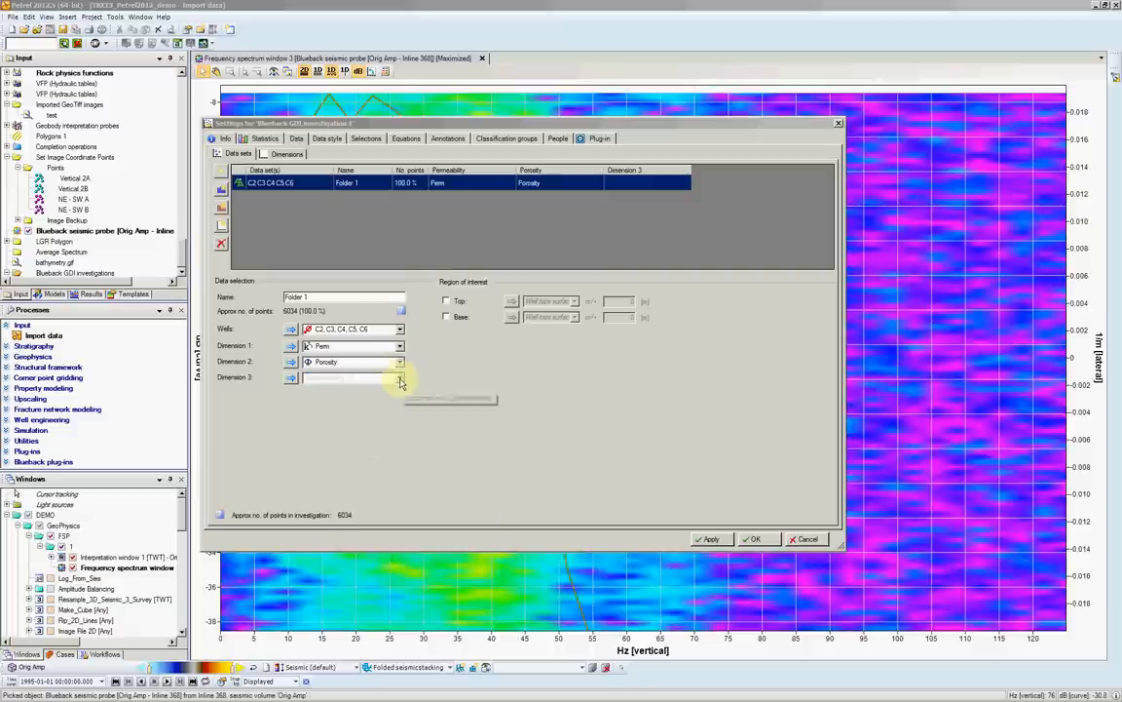
{"action": "left_click", "coordinate": [400, 378]}
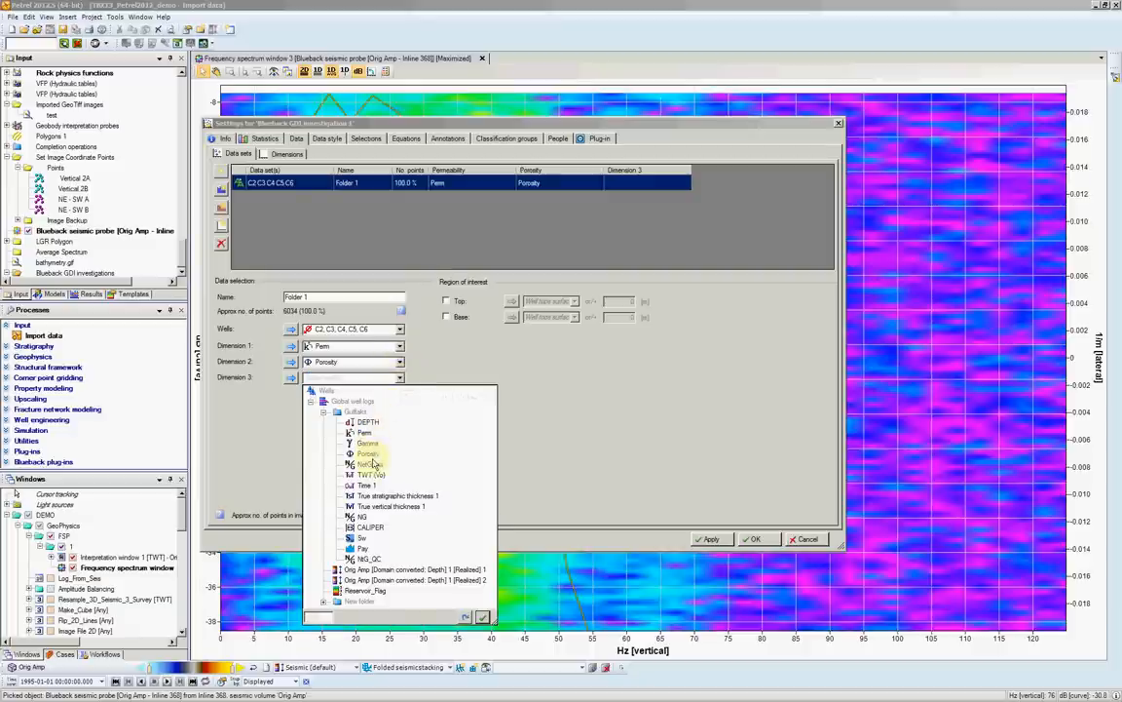
{"action": "left_click", "coordinate": [368, 464]}
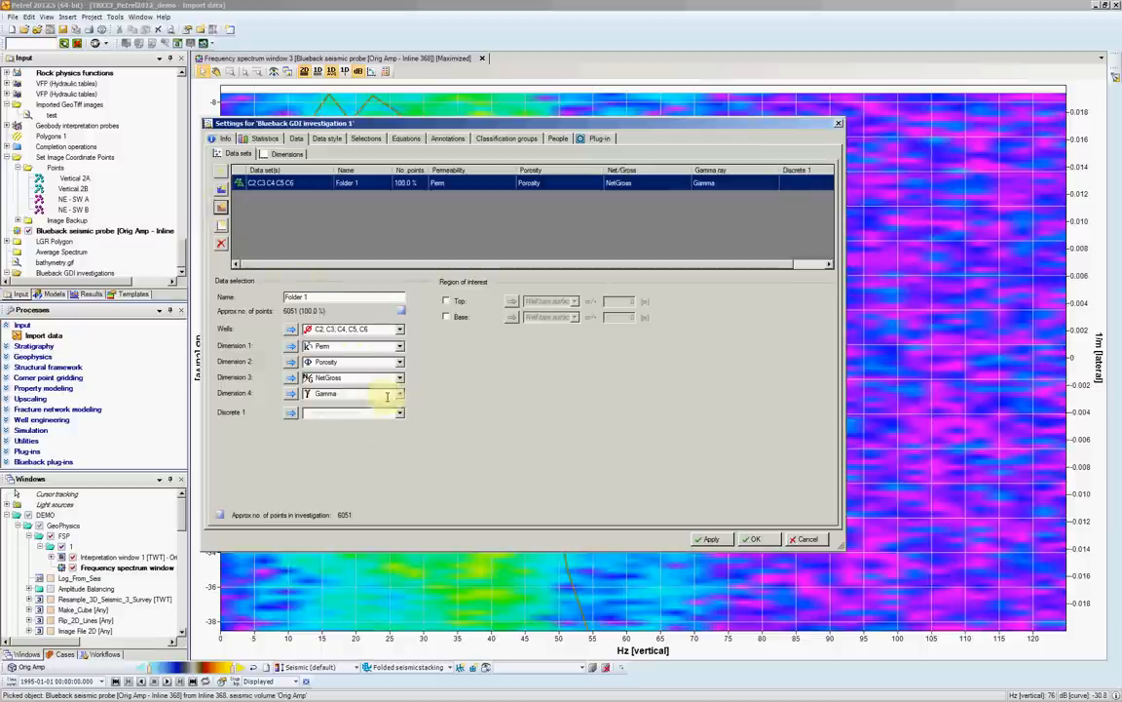
{"action": "left_click", "coordinate": [398, 411]}
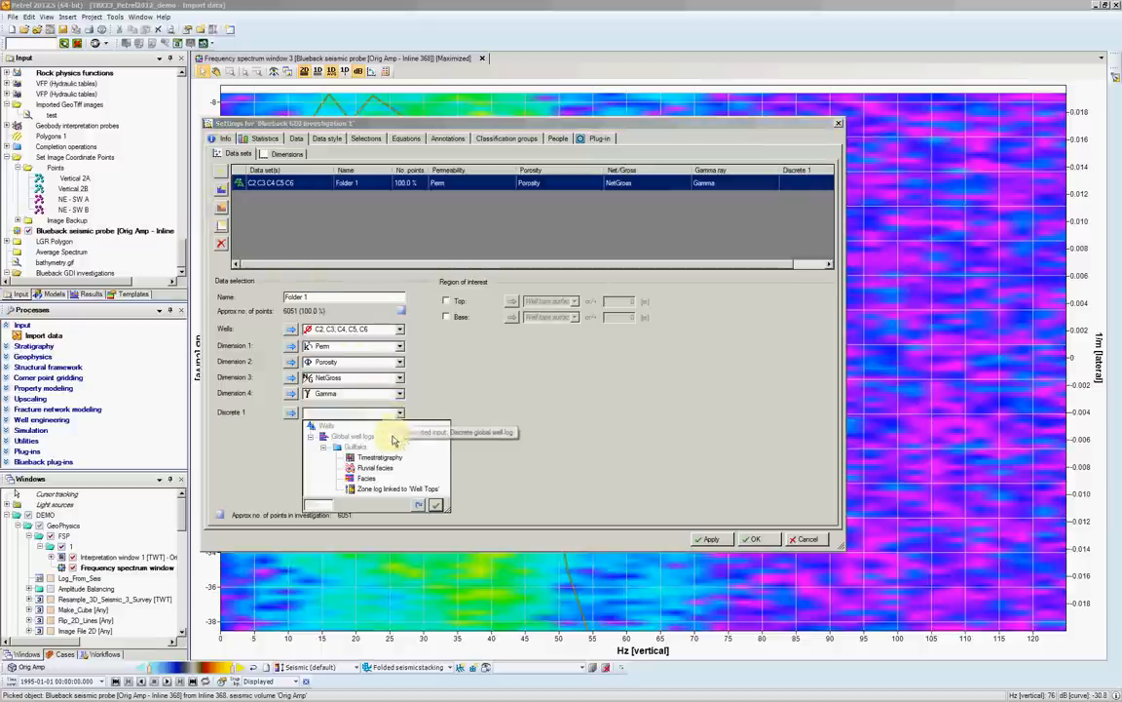
{"action": "left_click", "coordinate": [375, 467]}
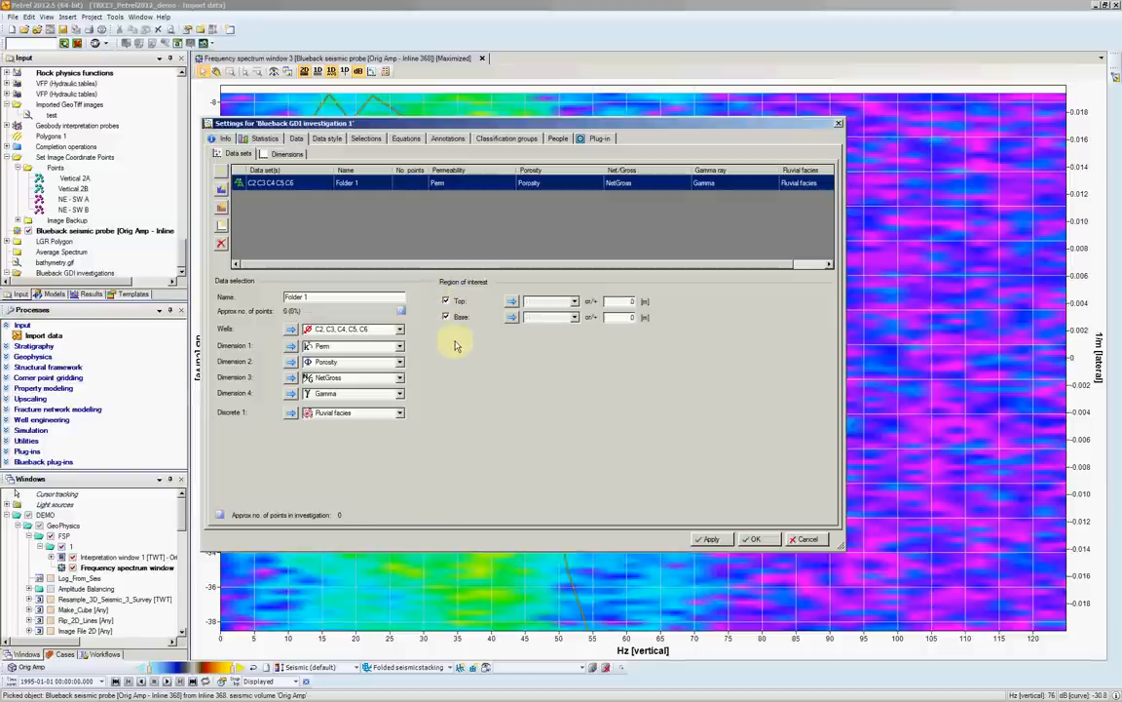
- Clear the Top and Base zone limits so all 6051 points are included, and accept
{"action": "left_click", "coordinate": [445, 316]}
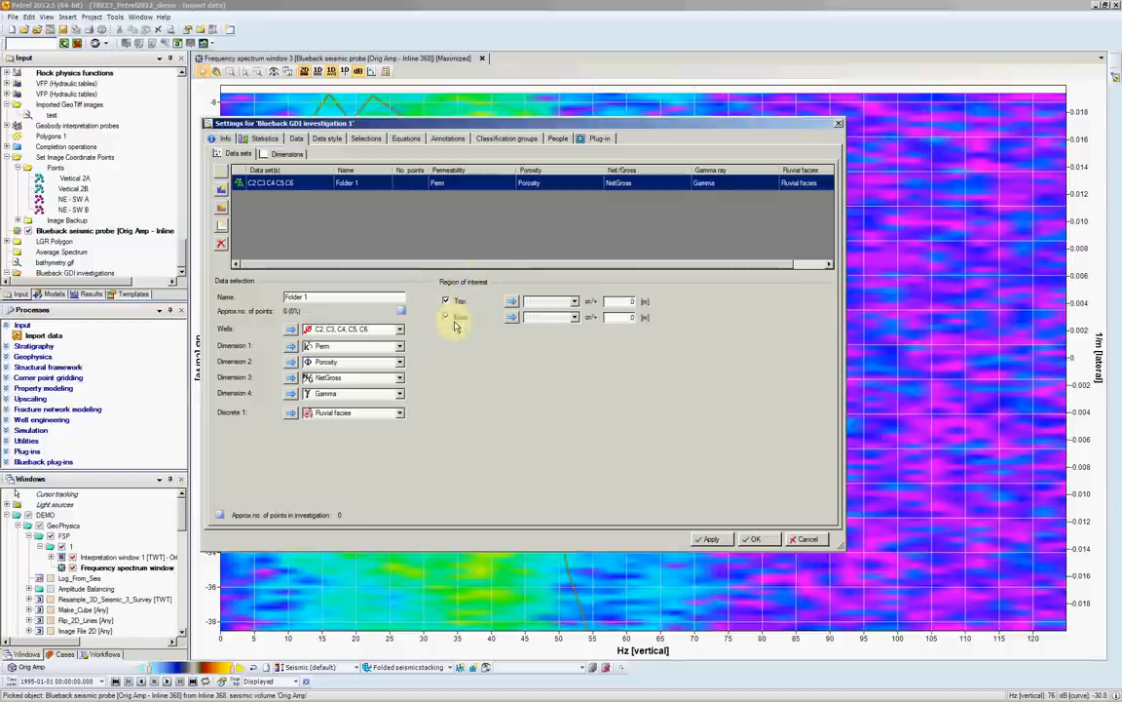
{"action": "left_click", "coordinate": [512, 317]}
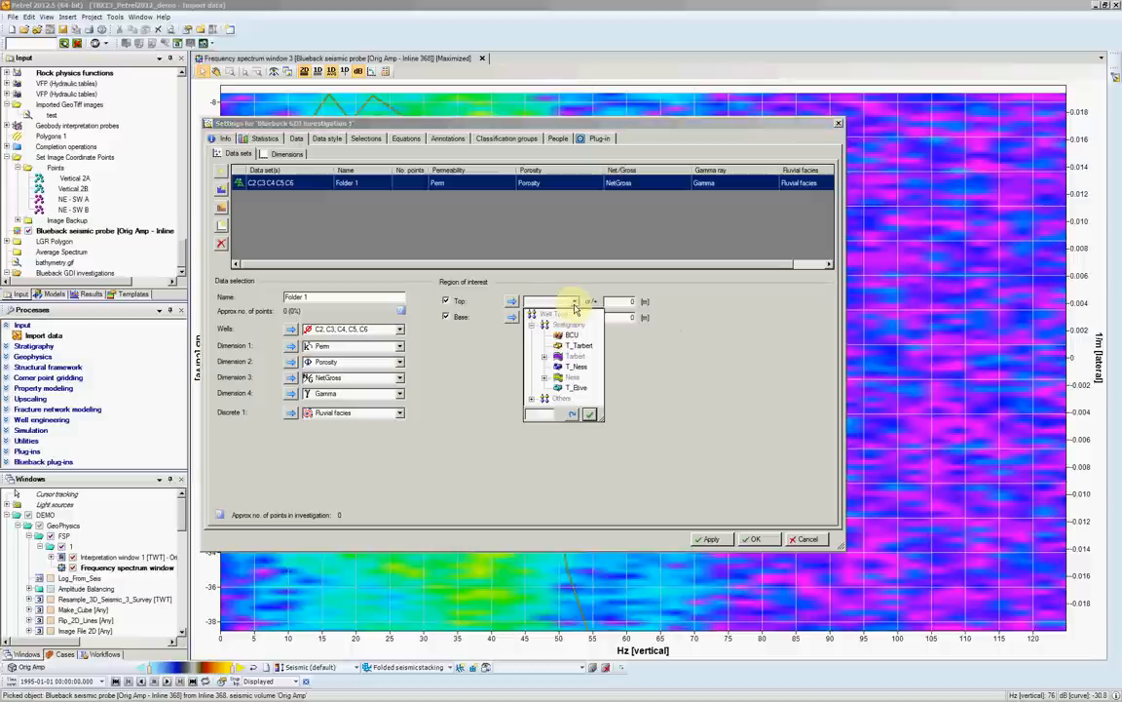
{"action": "left_click", "coordinate": [572, 334]}
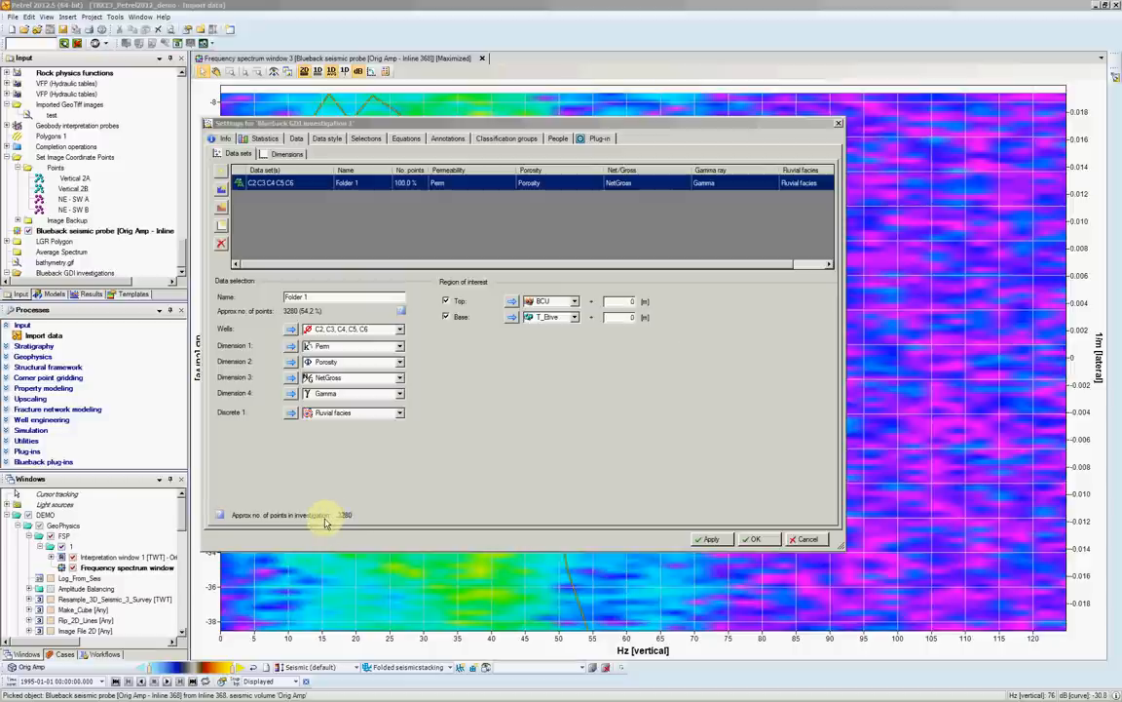
{"action": "left_click", "coordinate": [446, 317]}
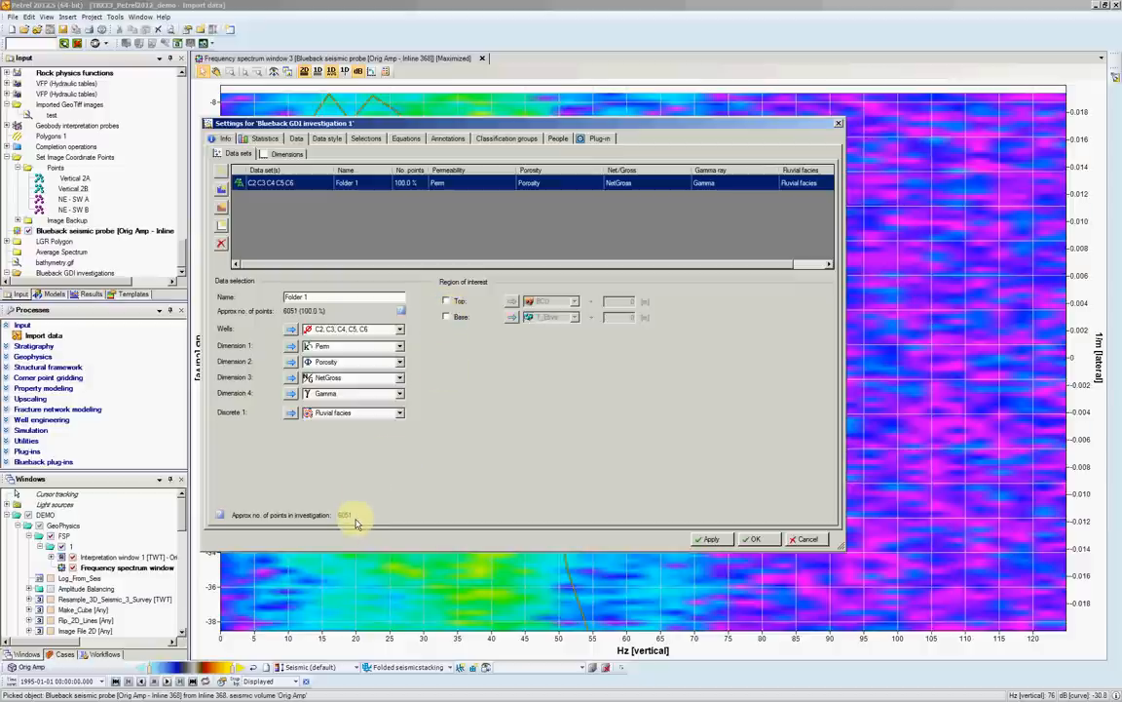
{"action": "left_click", "coordinate": [754, 539]}
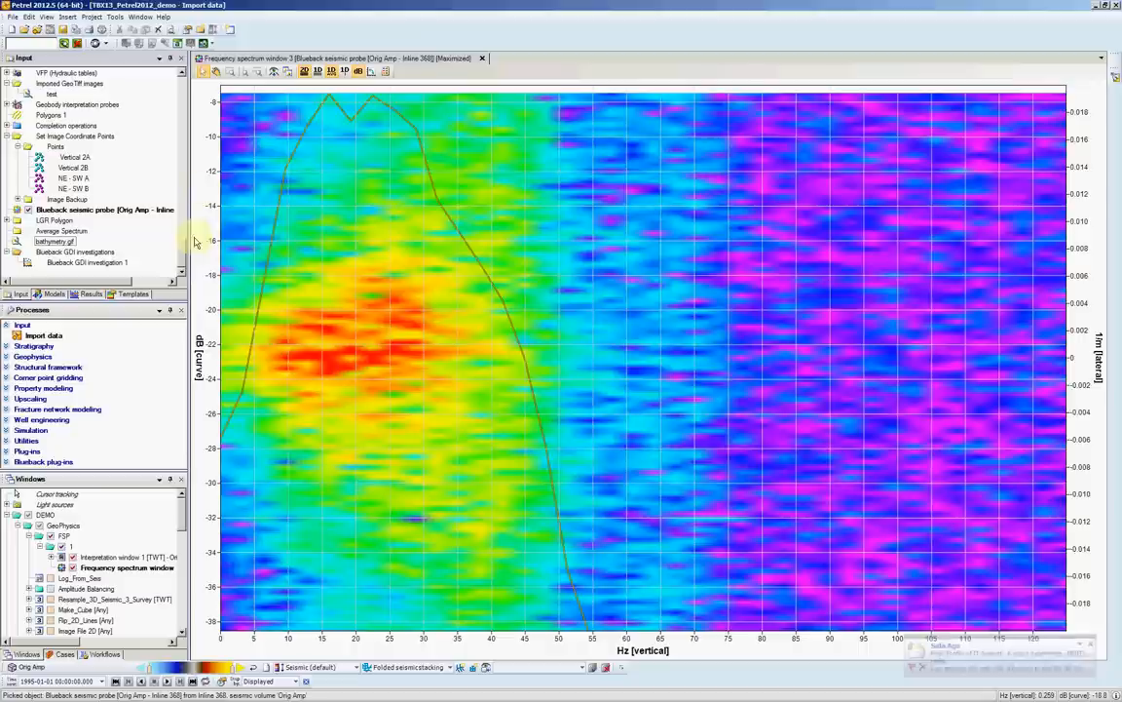
- Show the Window menu's list of new window types, including the Blueback plot windows
{"action": "left_click", "coordinate": [140, 16]}
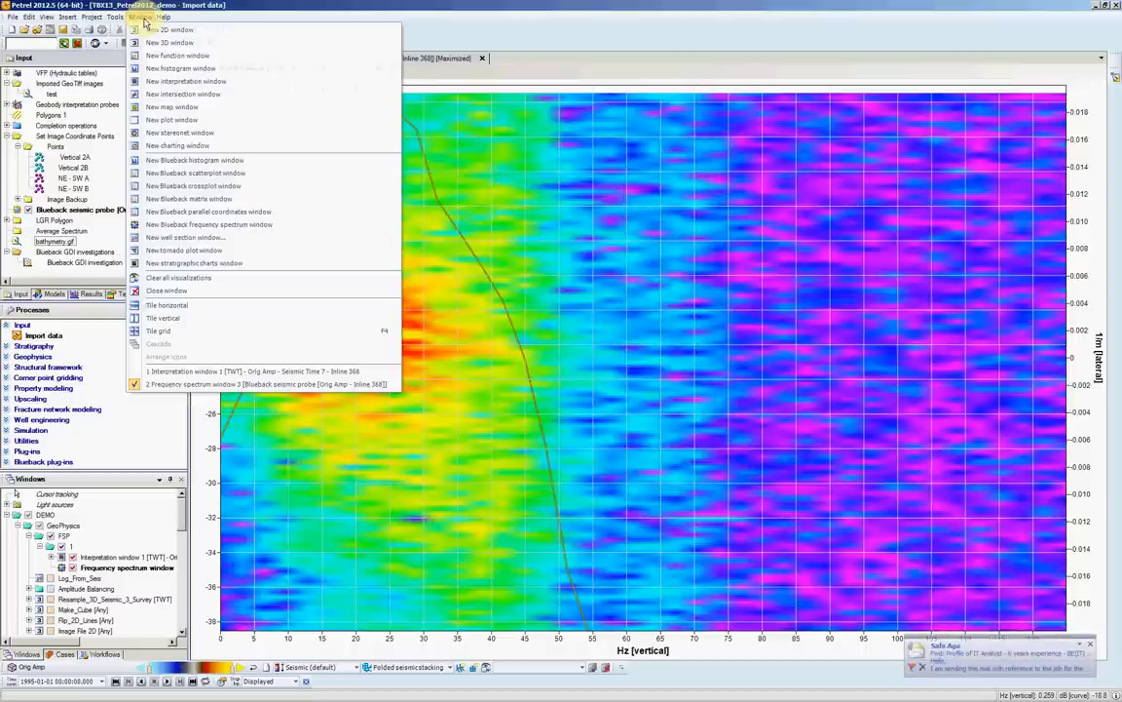
{"action": "mouse_move", "coordinate": [195, 160]}
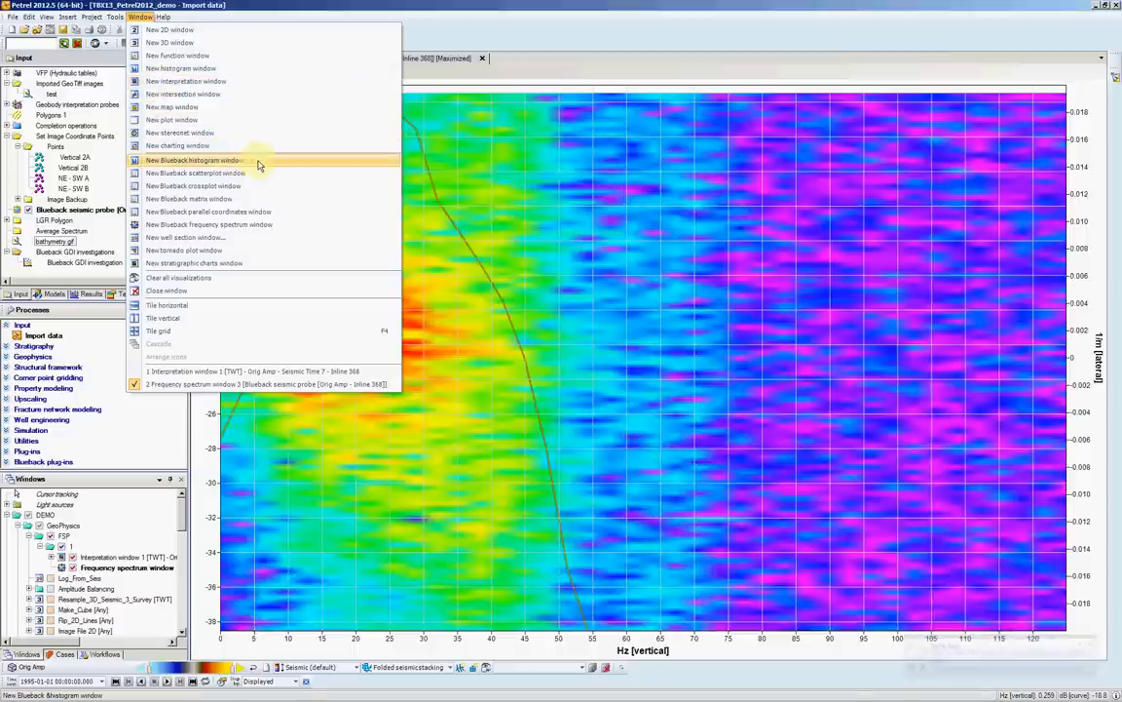
{"action": "mouse_move", "coordinate": [258, 211]}
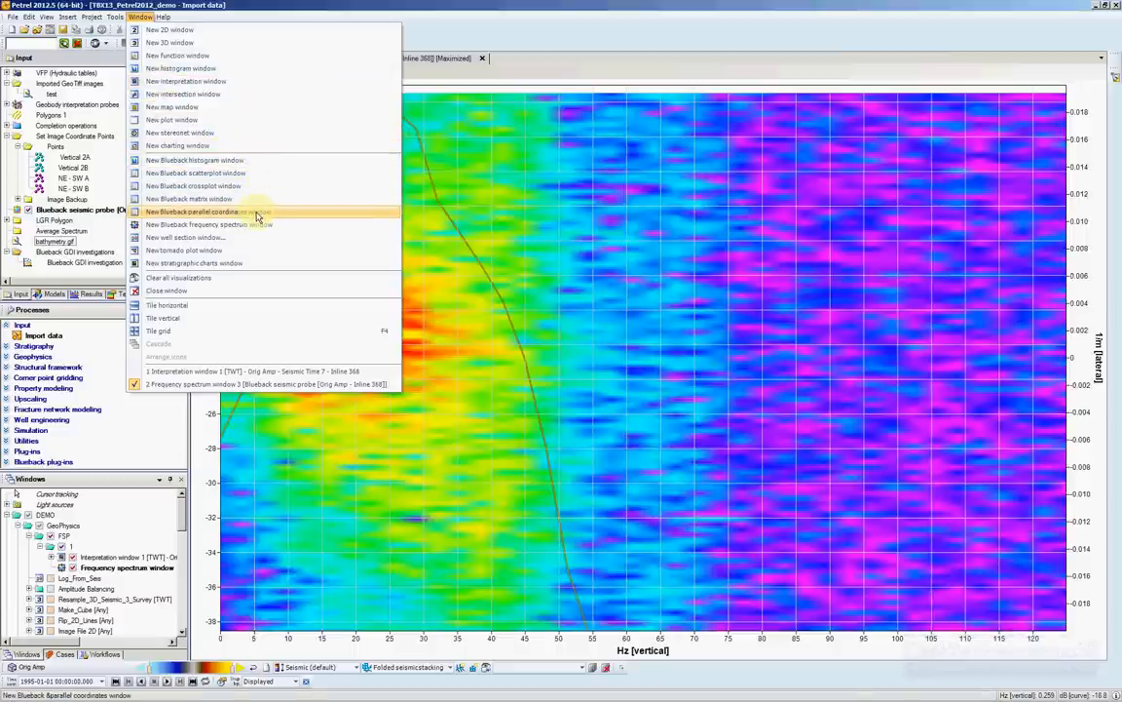
{"action": "mouse_move", "coordinate": [239, 198]}
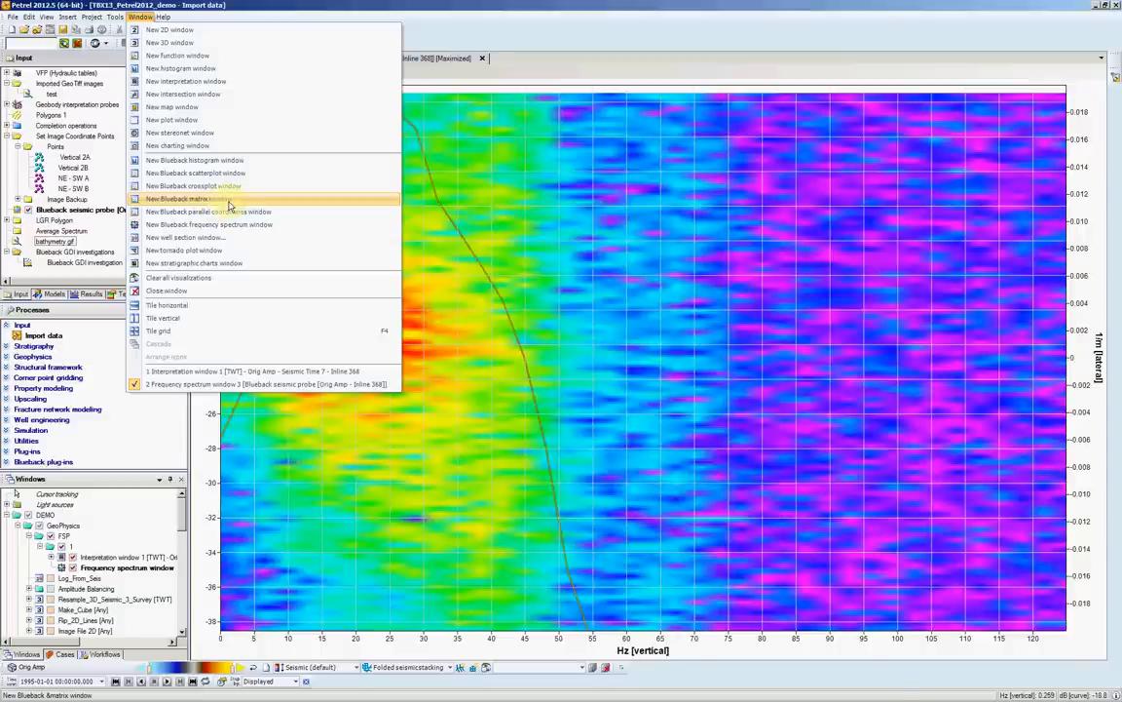
- Open a Blueback matrix window, move Permeability to last, and open Data style settings
{"action": "left_click", "coordinate": [185, 198]}
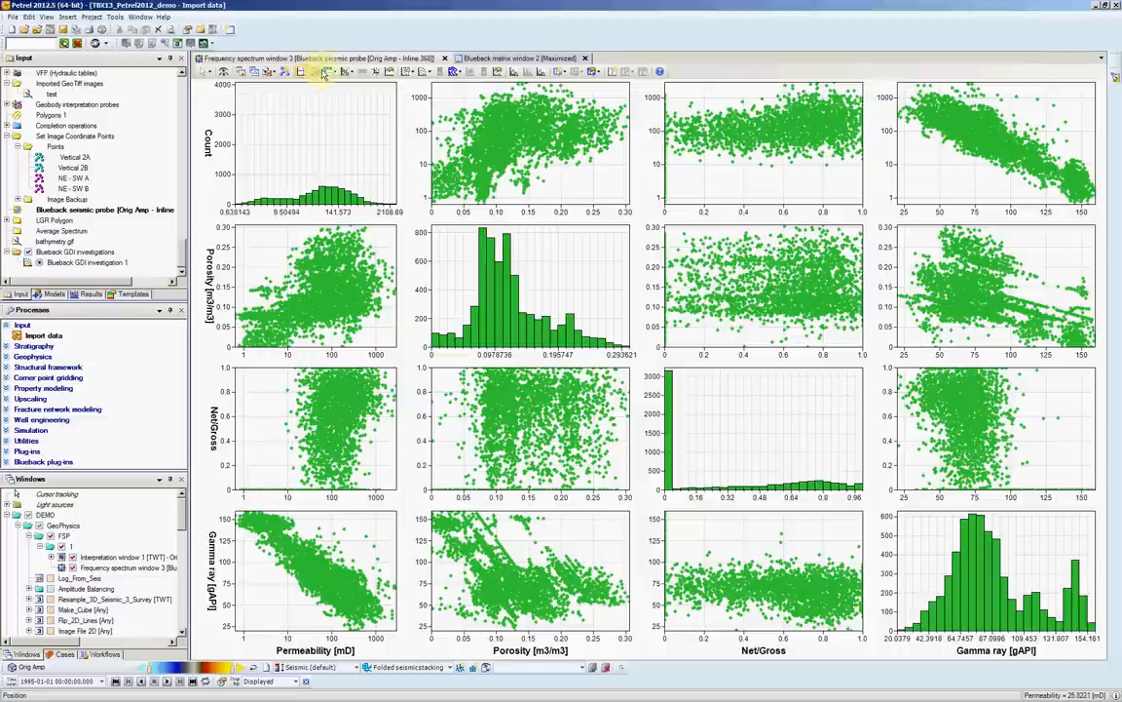
{"action": "left_click", "coordinate": [331, 71]}
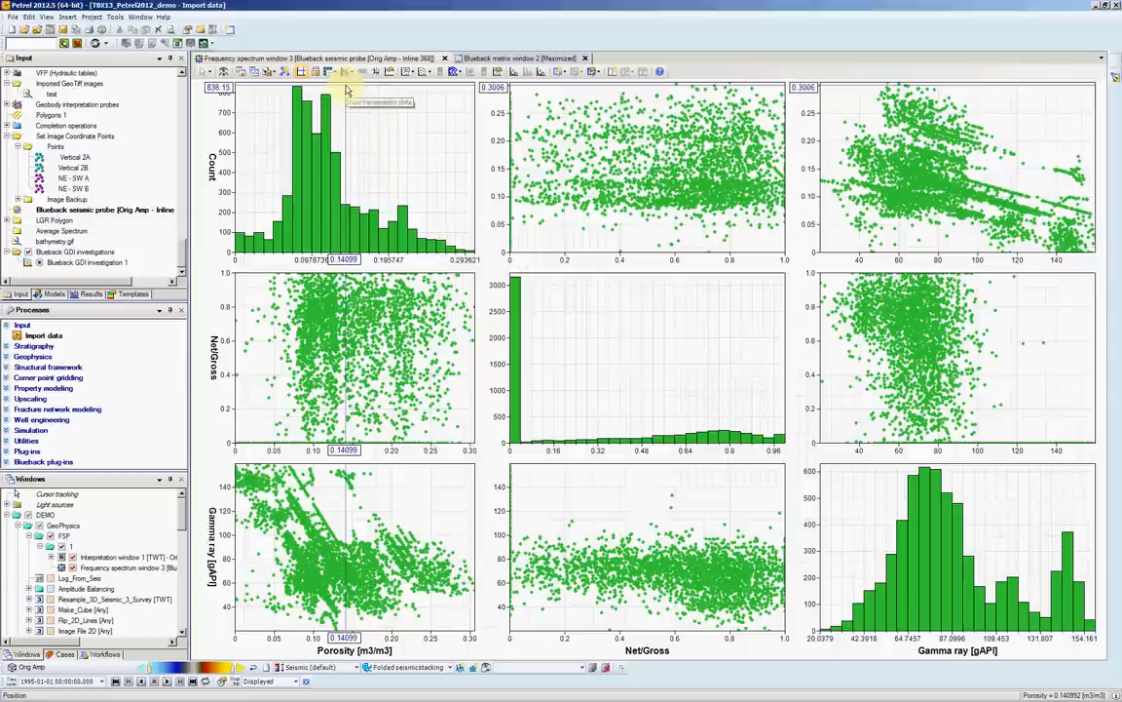
{"action": "left_click", "coordinate": [336, 72]}
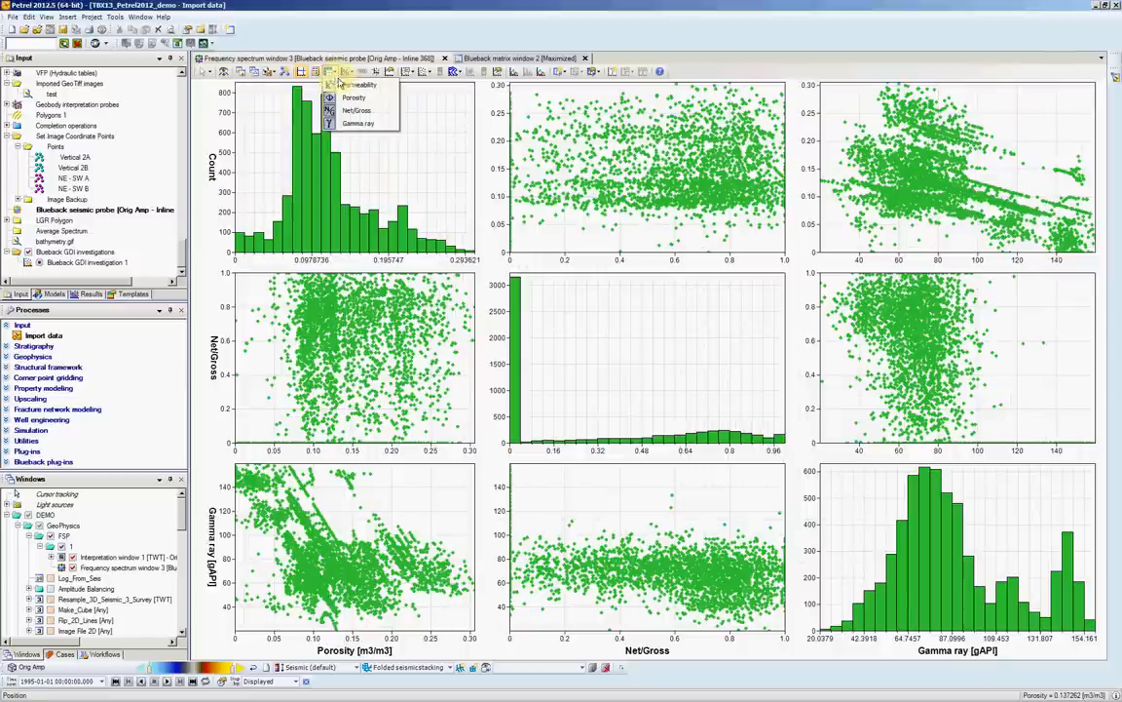
{"action": "mouse_move", "coordinate": [357, 84]}
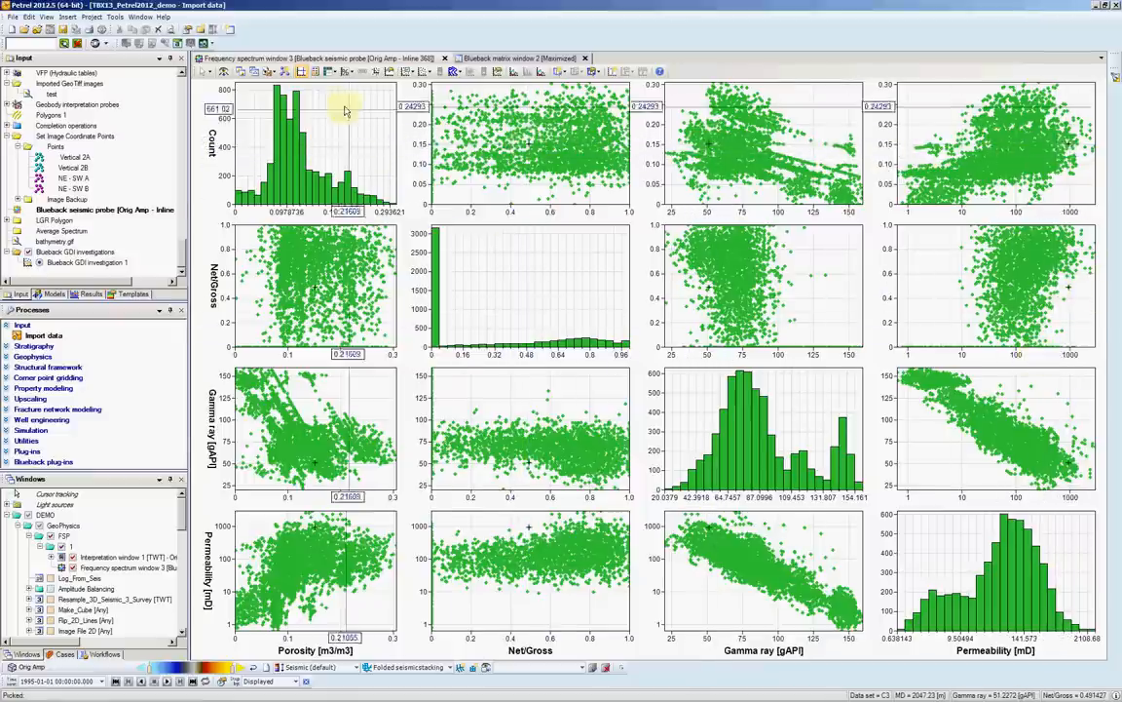
{"action": "left_click", "coordinate": [315, 71]}
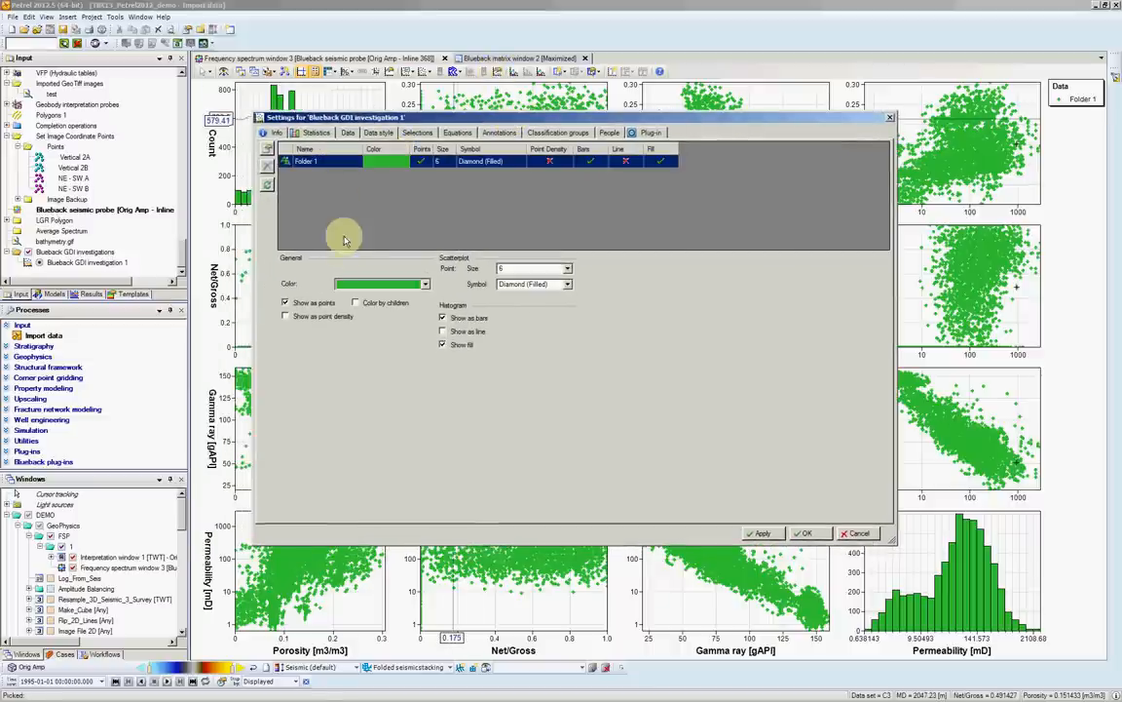
- Enable Color by children so points and bars are coloured per well C2–C6
{"action": "left_click", "coordinate": [357, 302]}
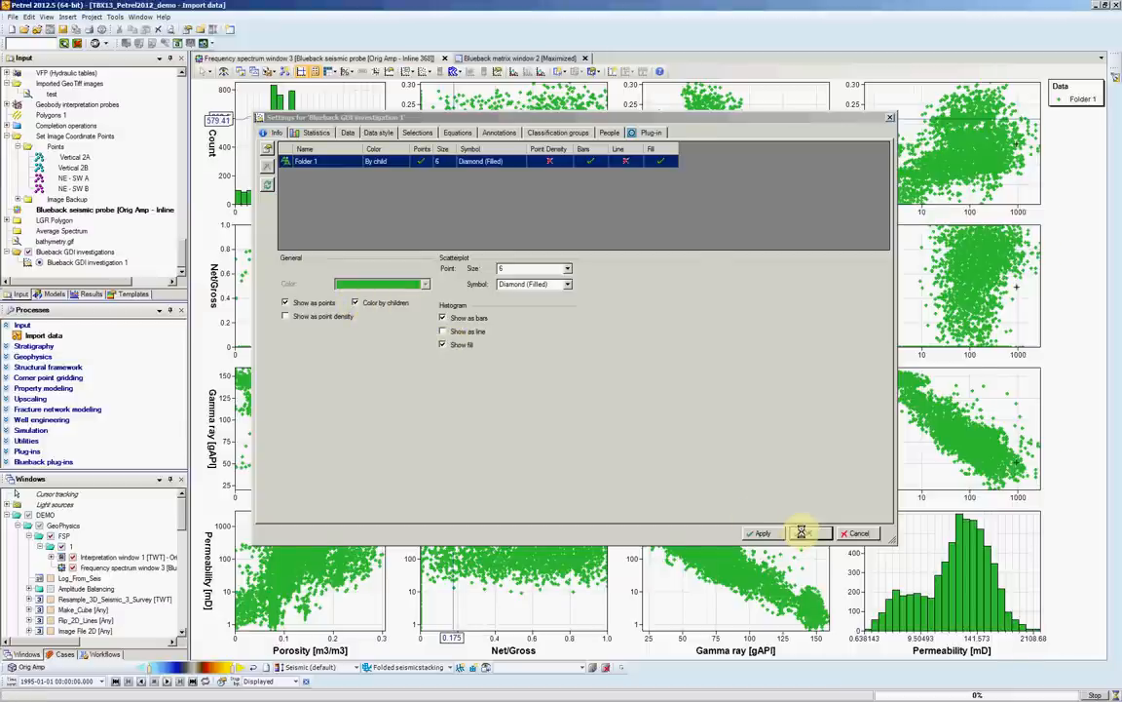
{"action": "left_click", "coordinate": [801, 533]}
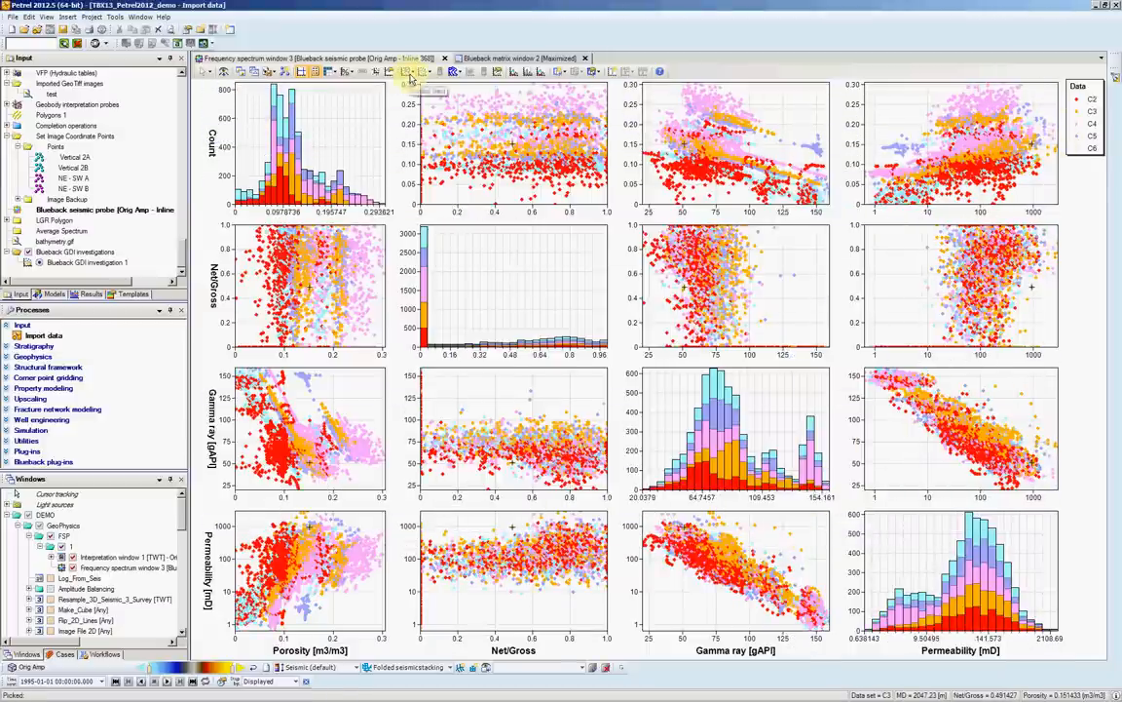
- Colour the matrix by Fluvial facies, then by a continuous Gamma ray scale
{"action": "left_click", "coordinate": [413, 80]}
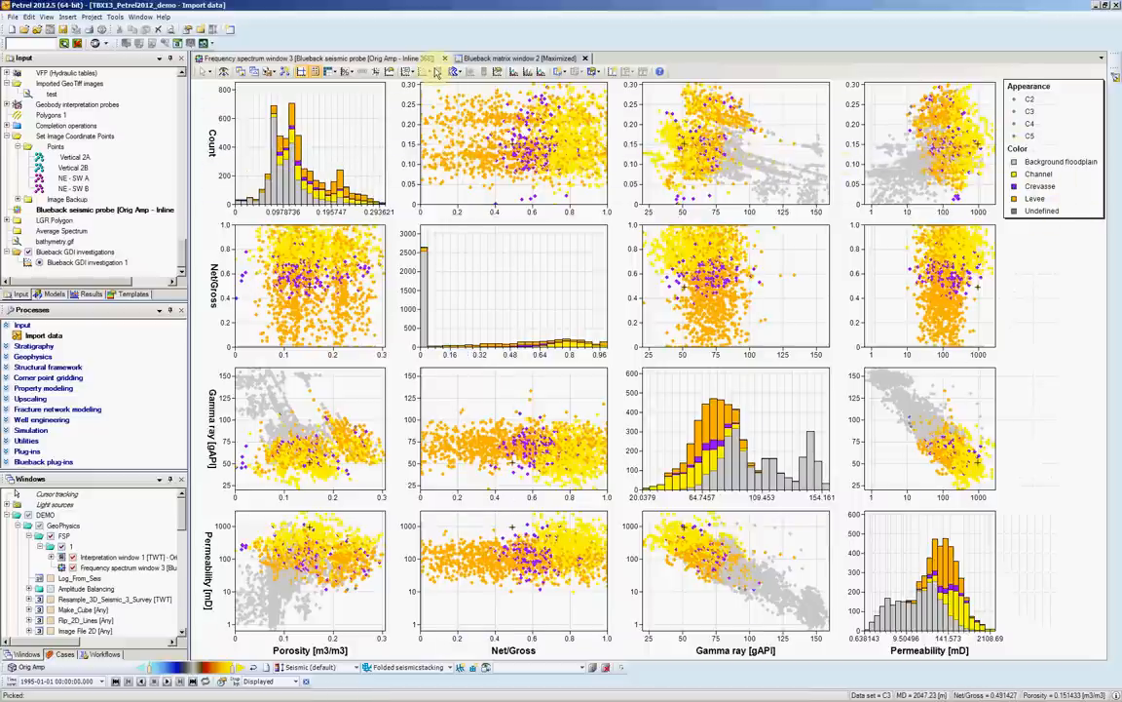
{"action": "left_click", "coordinate": [424, 71]}
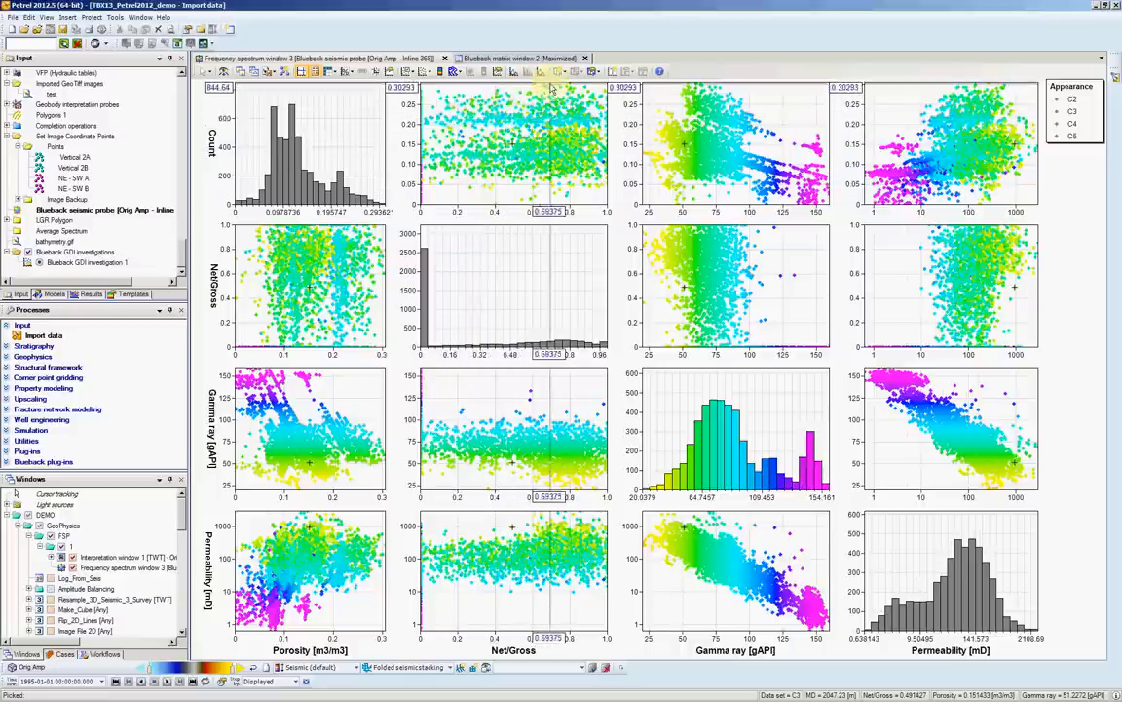
{"action": "left_click", "coordinate": [565, 71]}
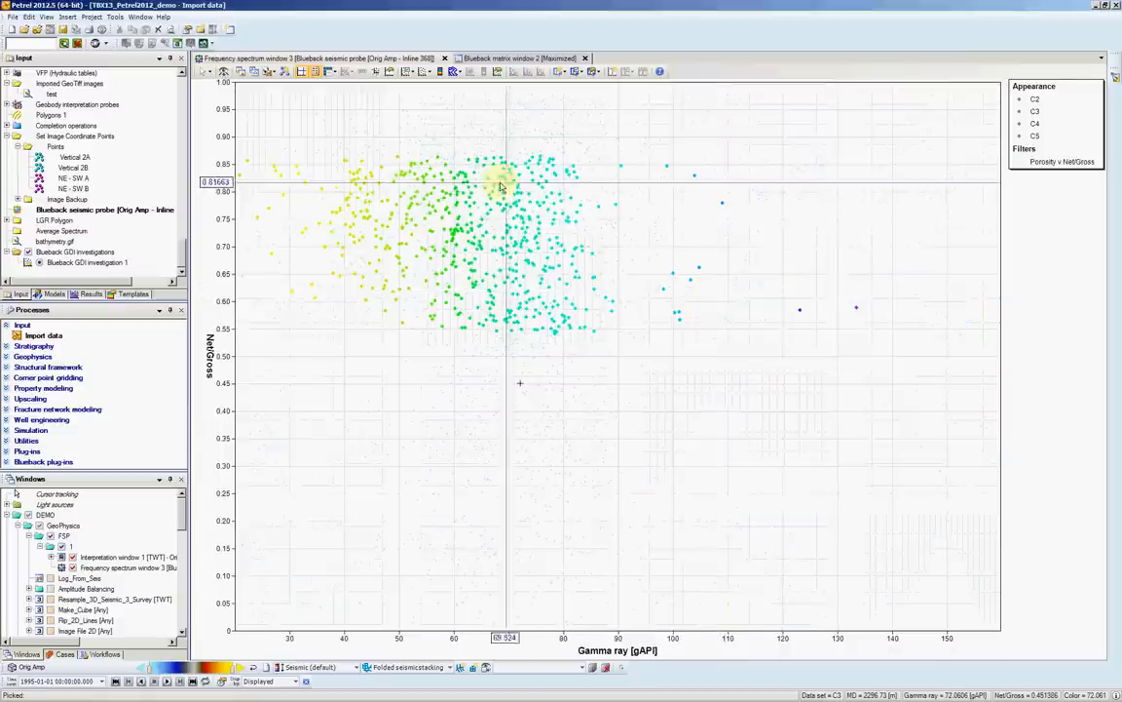
{"action": "mouse_move", "coordinate": [692, 322]}
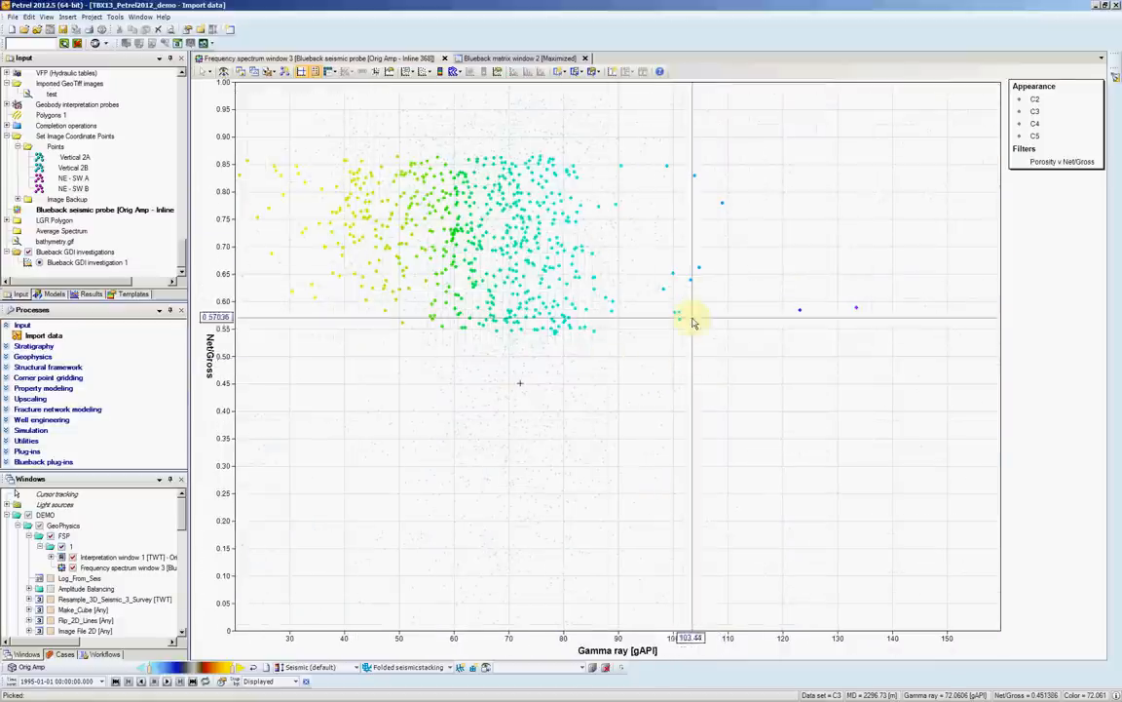